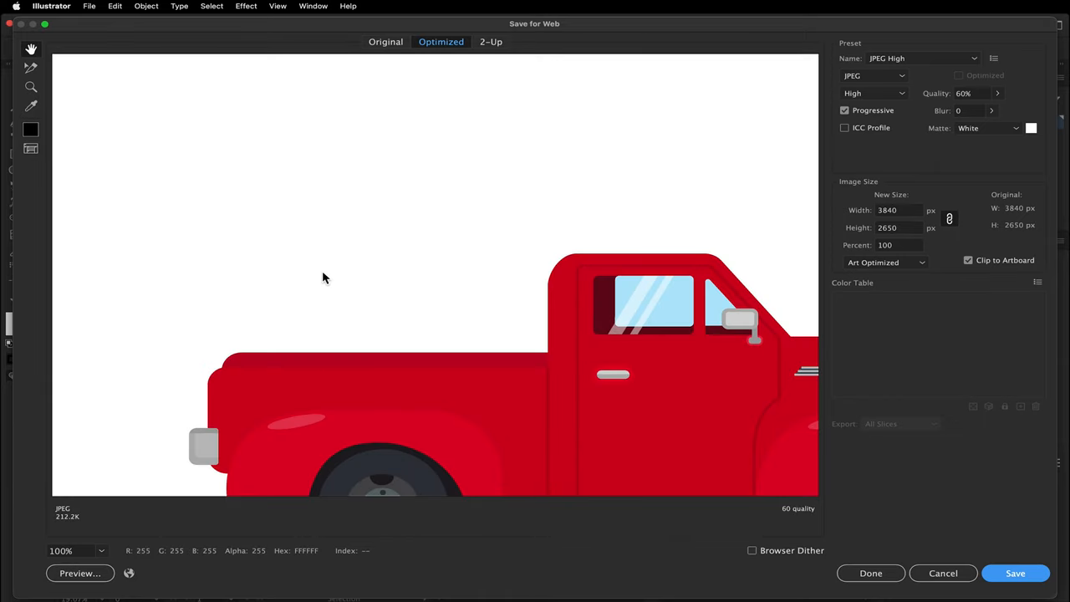
mouse_move(328, 161)
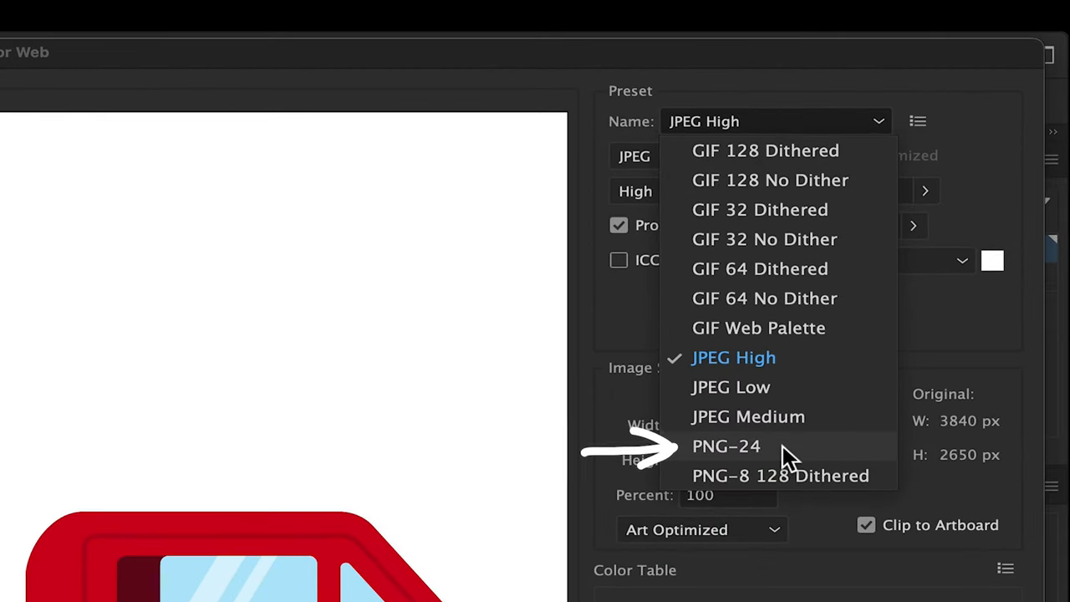
- Set the Save for Web preset to PNG-24 with transparency on, comparing it briefly with transparency off
left_click(726, 445)
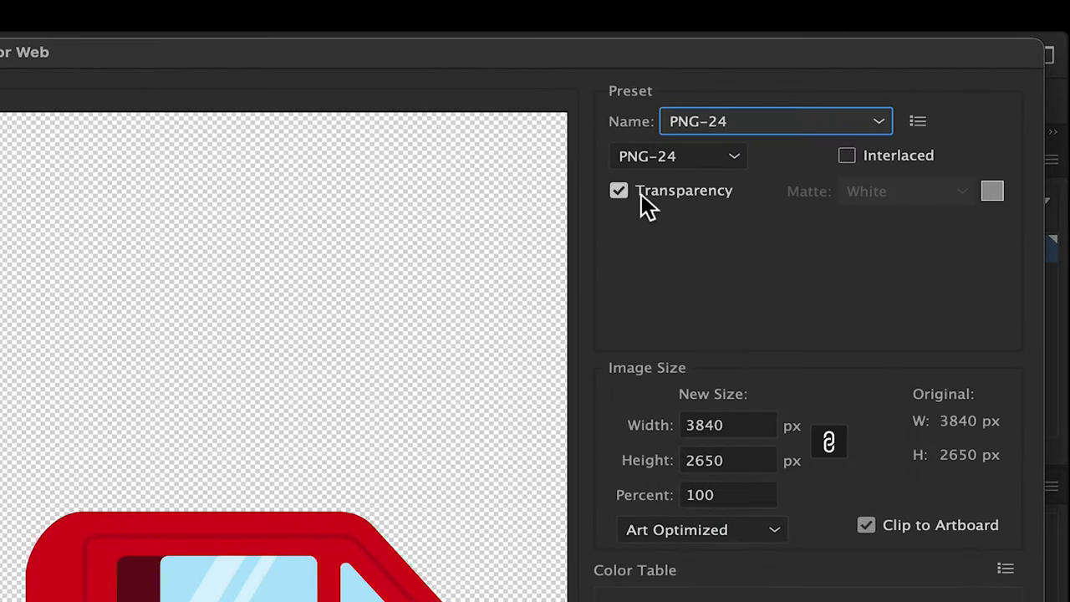
left_click(619, 191)
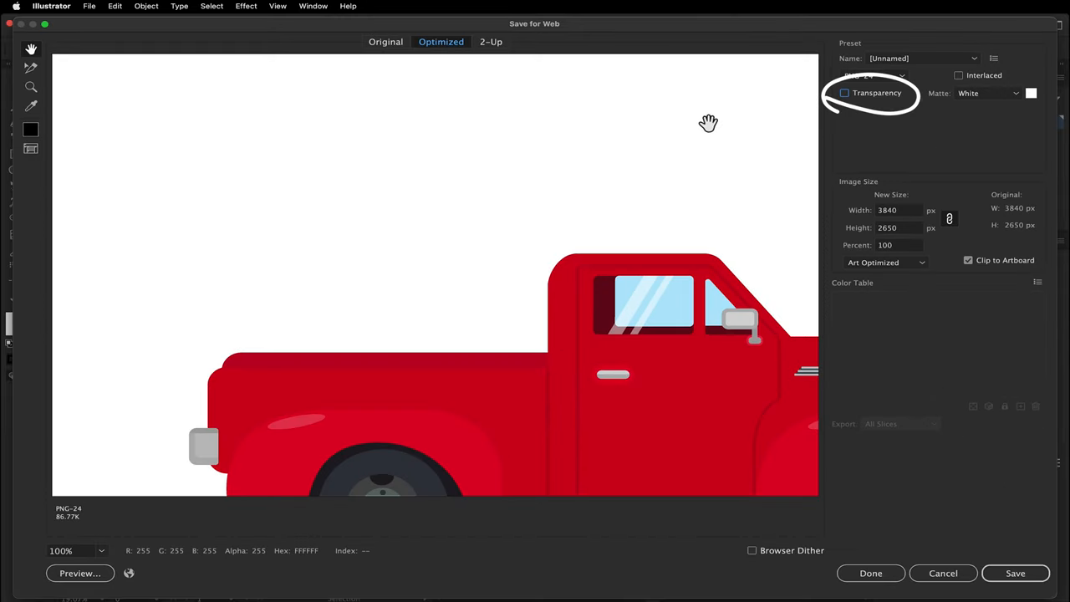
left_click(845, 94)
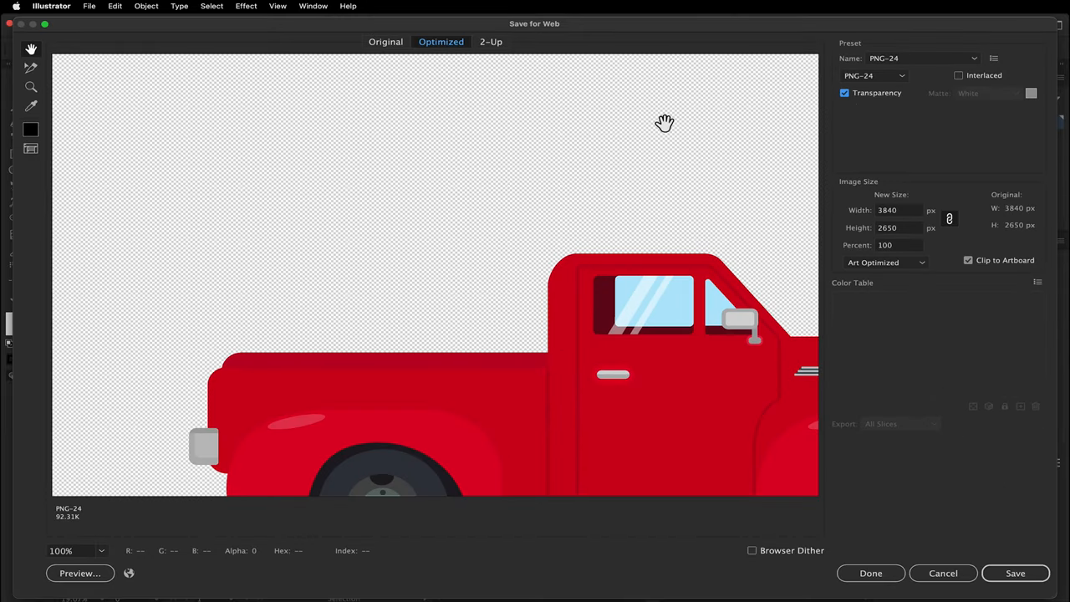
mouse_move(120, 399)
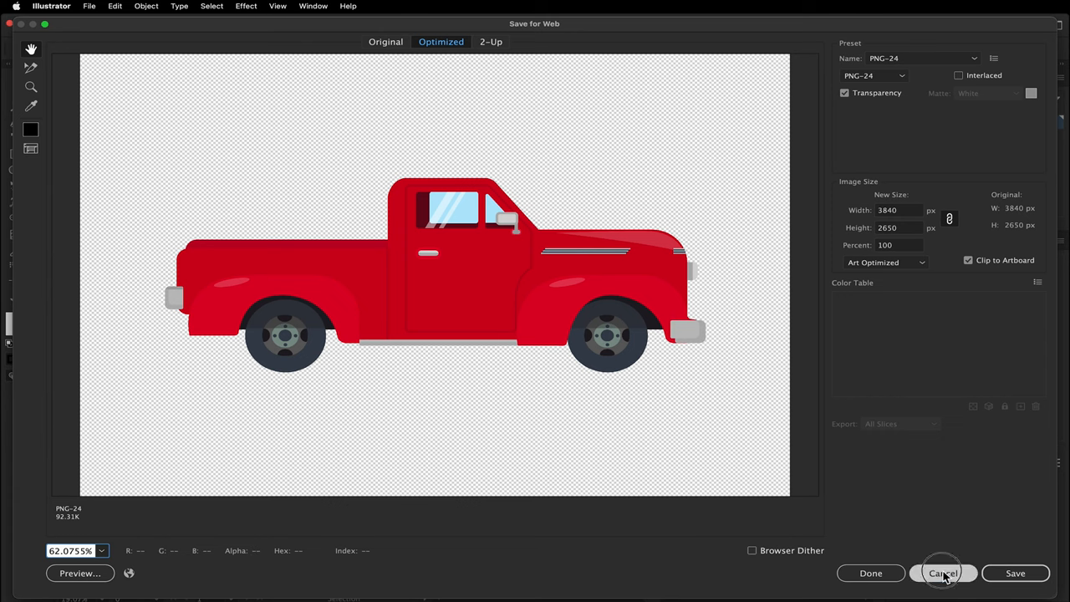
- Cancel Save for Web and select the truck group for the Asset Export panel
left_click(944, 572)
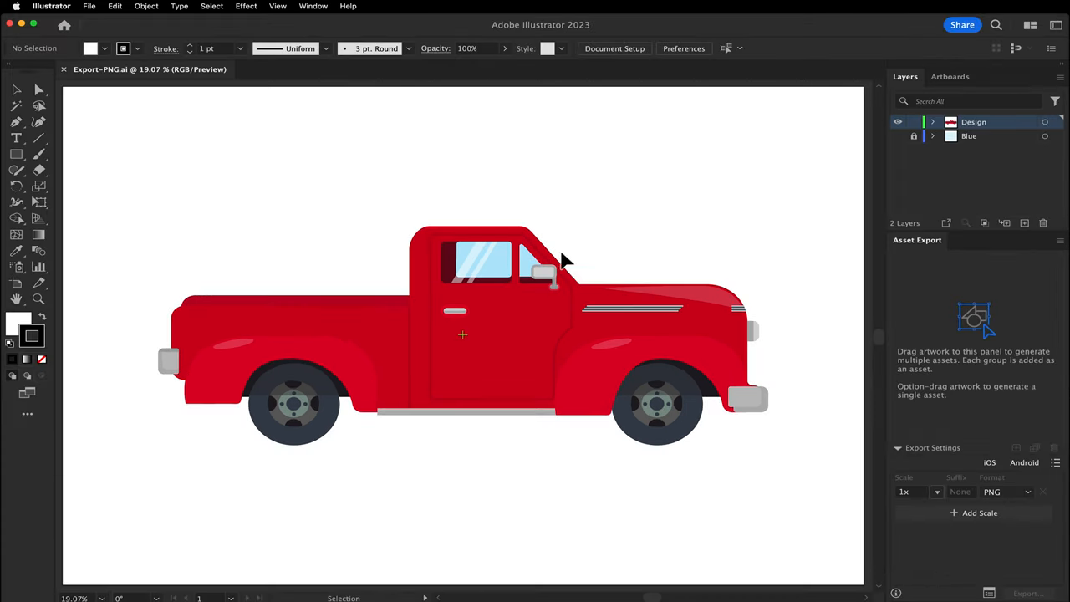
mouse_move(875, 251)
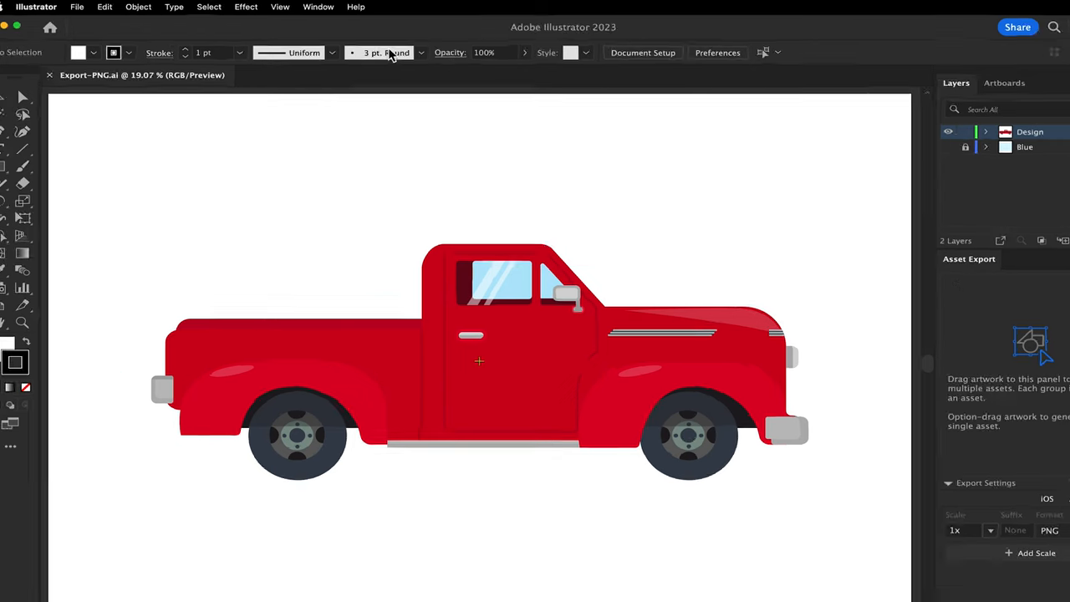
left_click(318, 7)
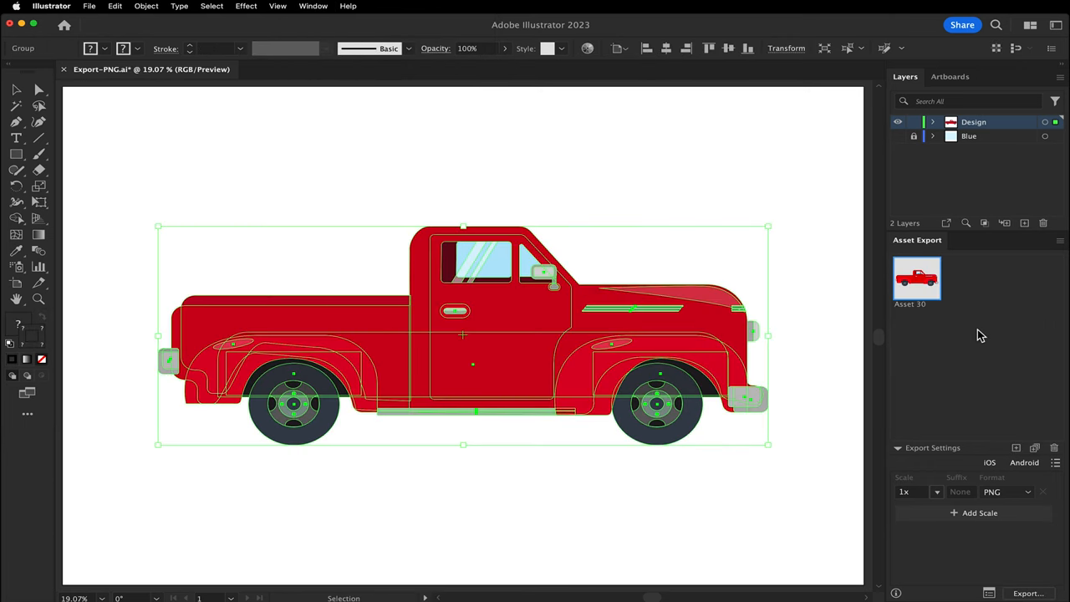
mouse_move(515, 242)
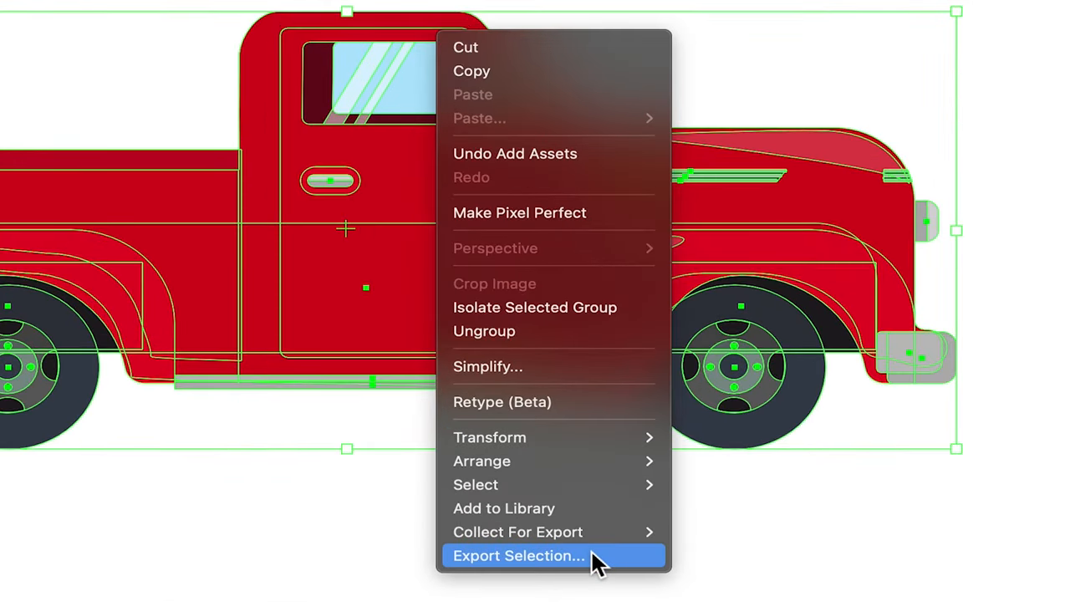
- In Export for Screens, rename the asset to Red Truck, keep 1x PNG, and export it
left_click(518, 555)
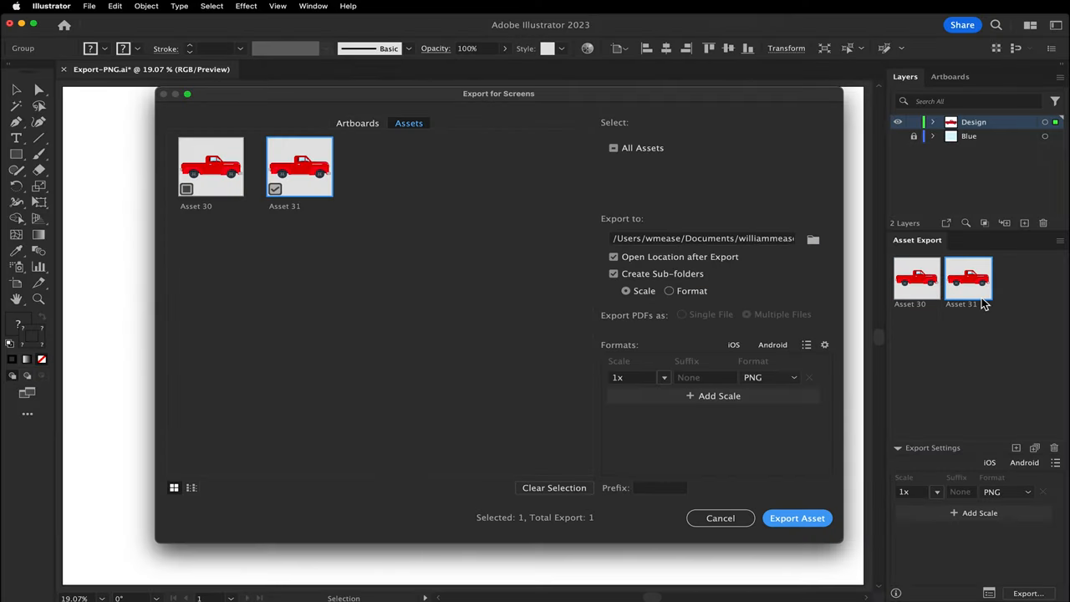
mouse_move(184, 207)
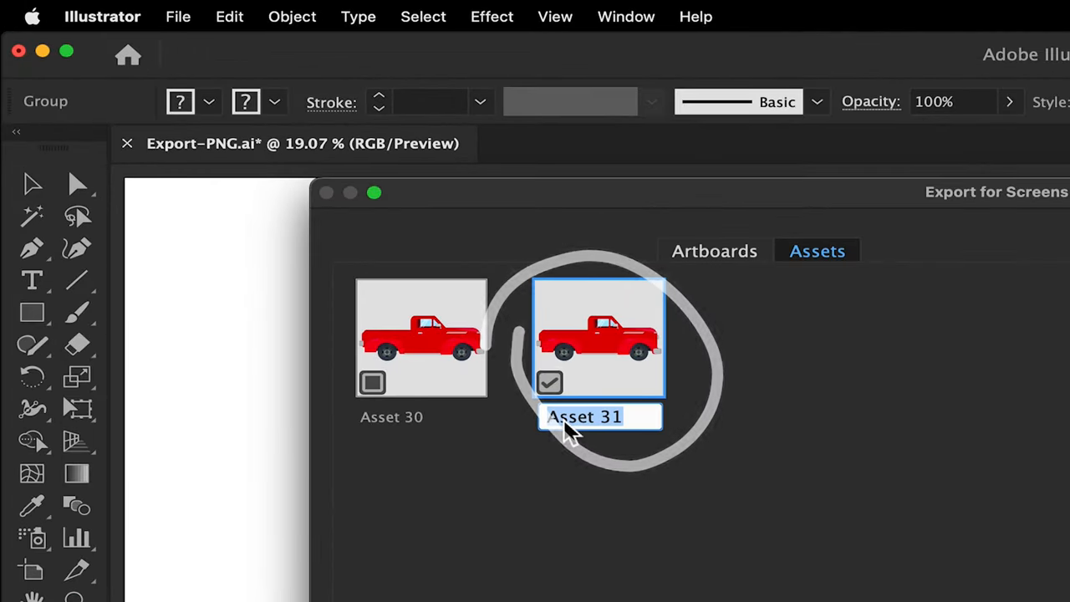
type("Red Tr")
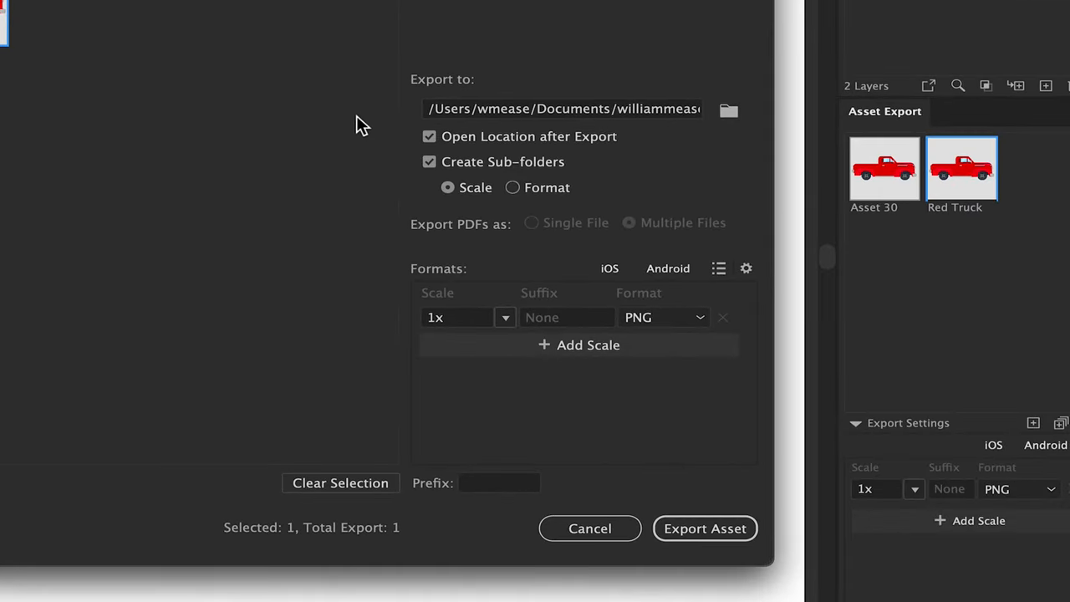
mouse_move(708, 152)
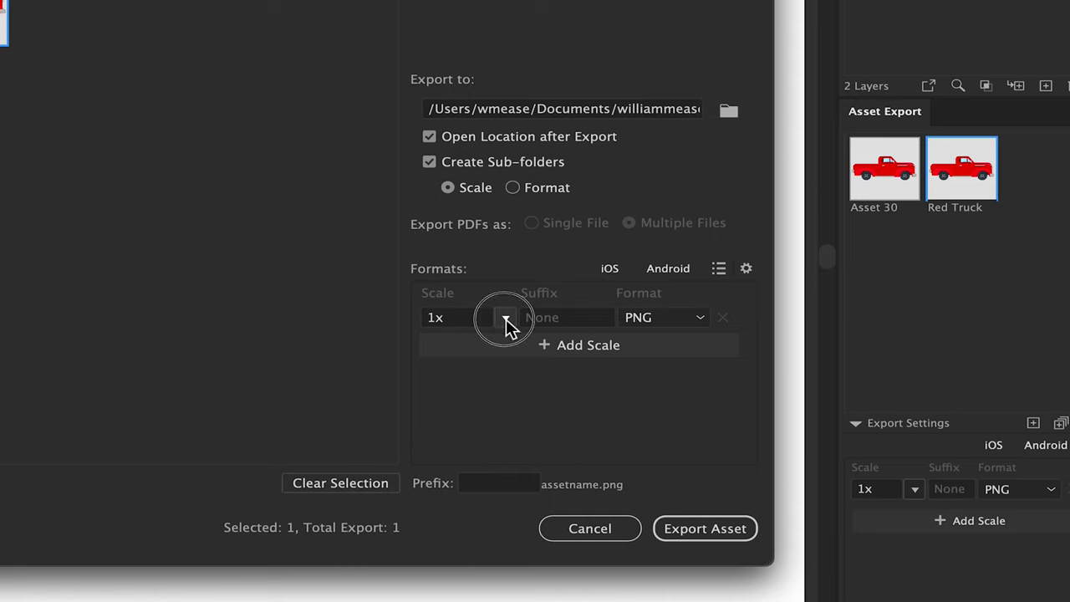
left_click(505, 318)
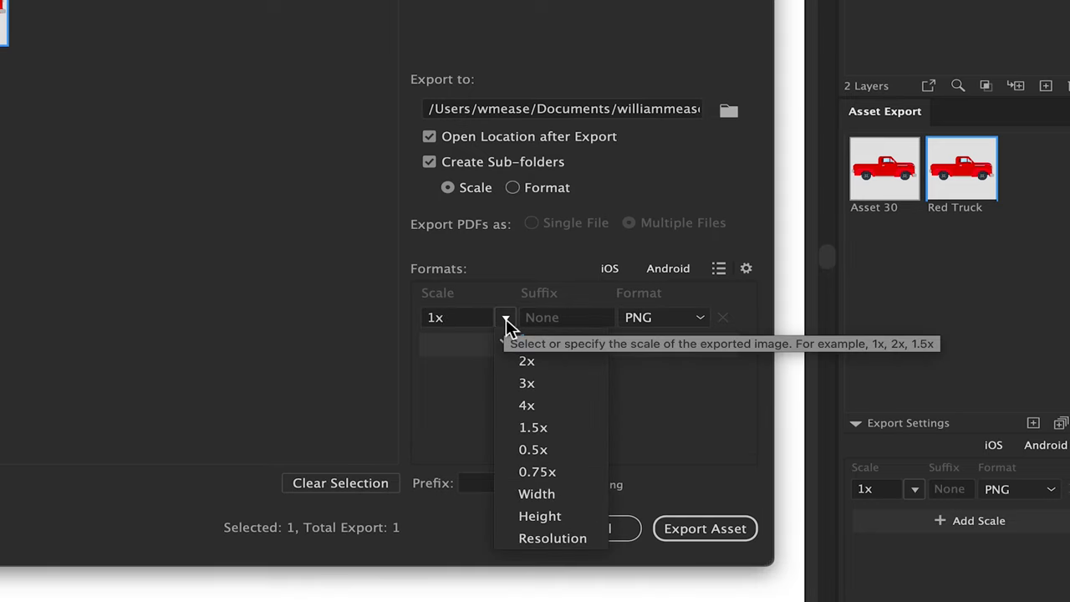
mouse_move(560, 355)
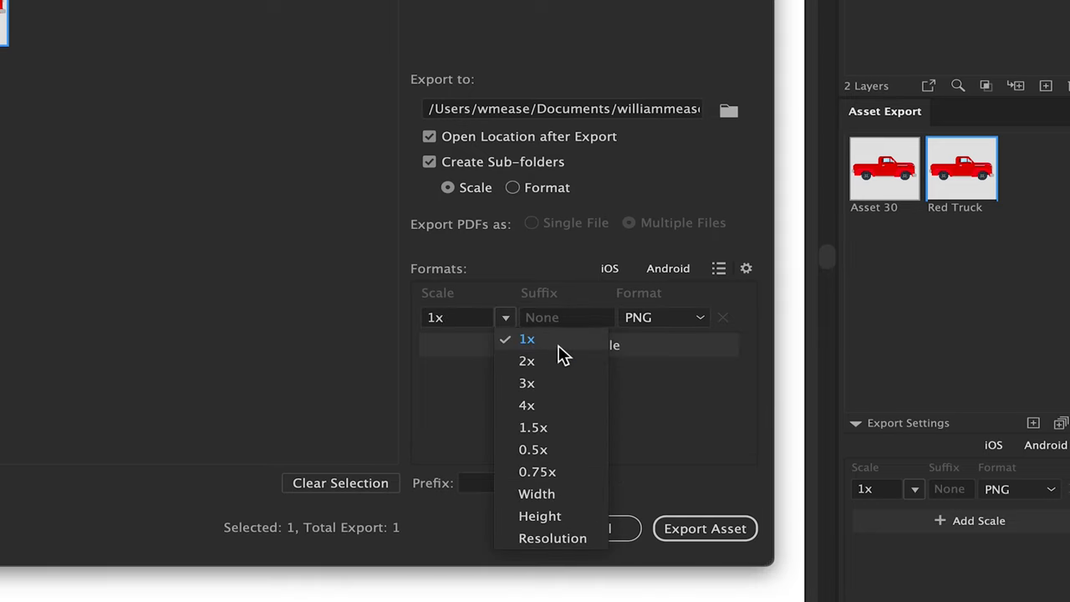
mouse_move(662, 322)
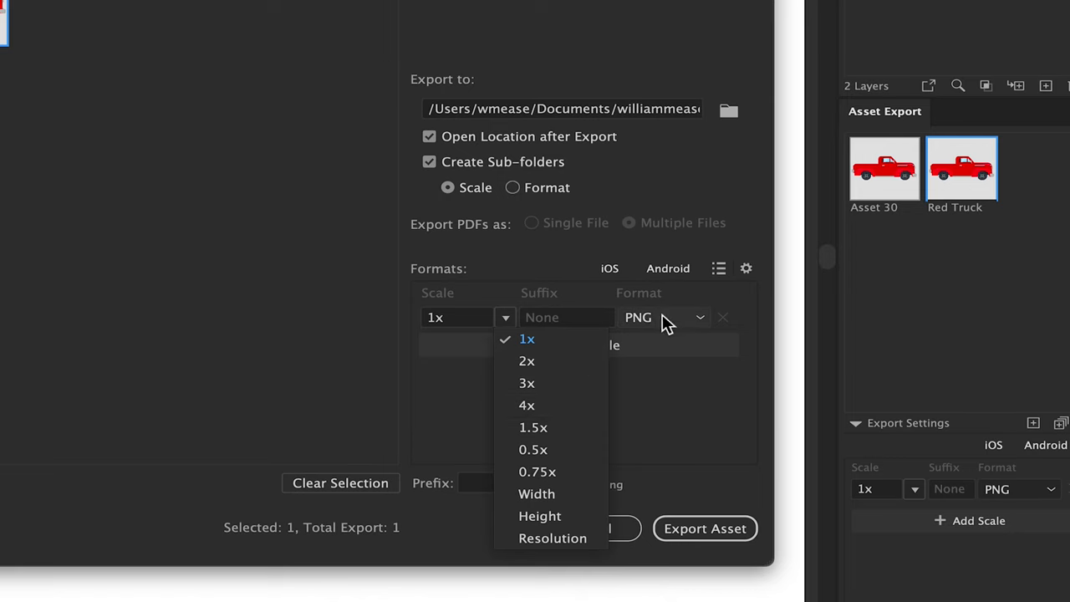
left_click(529, 338)
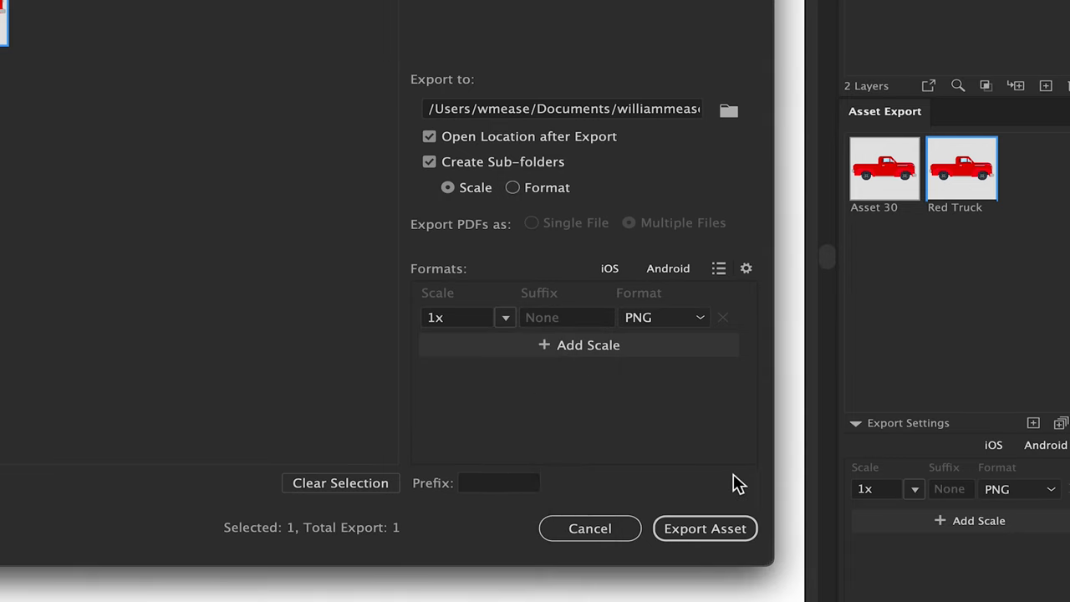
left_click(706, 529)
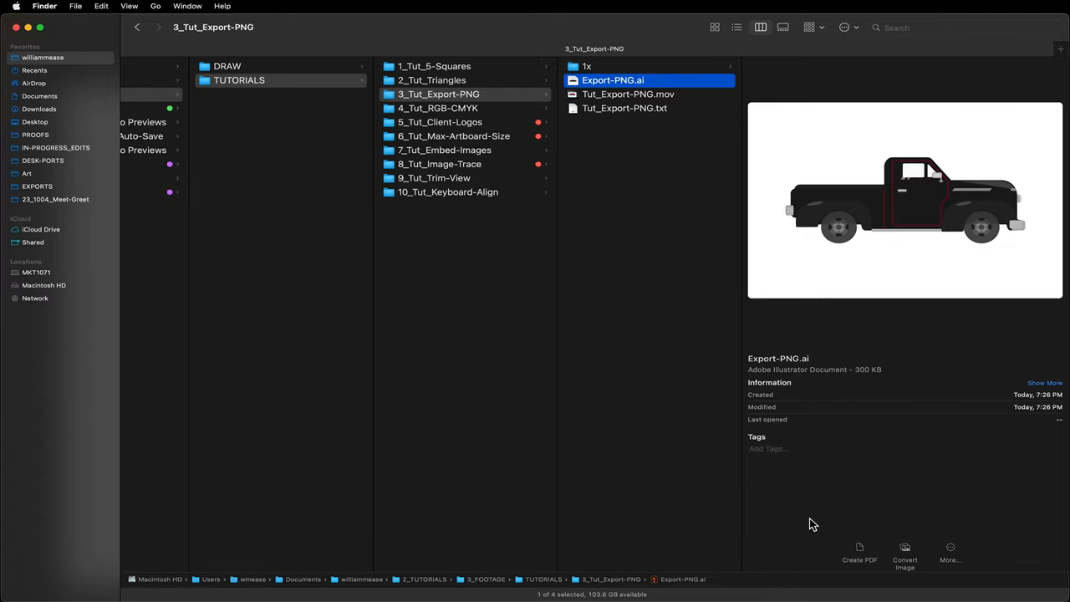
- Open the 1x folder in Finder to reach the exported Red Truck.png
left_click(587, 67)
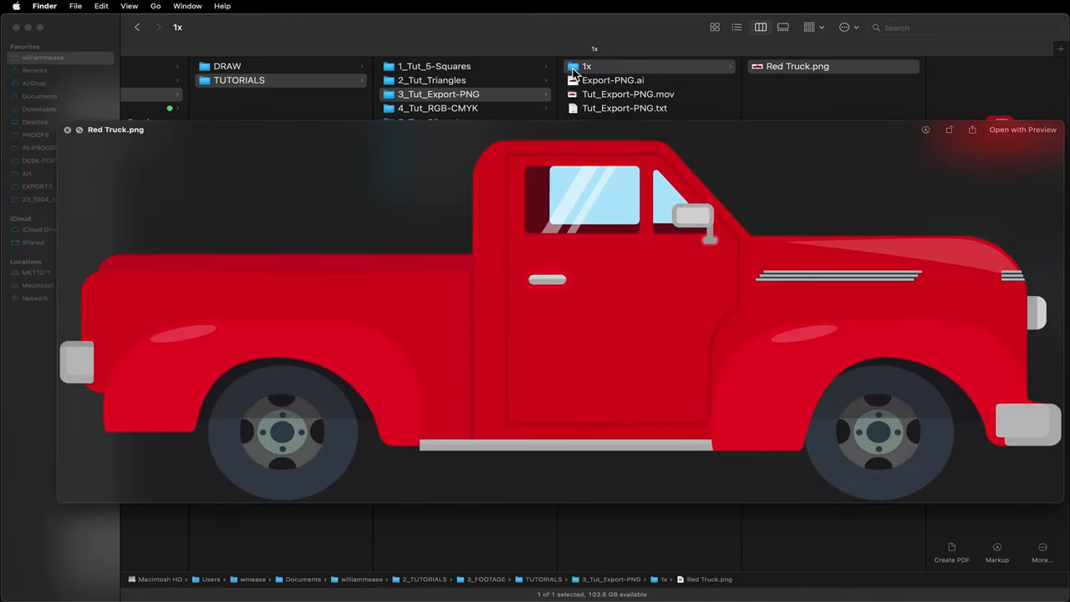
mouse_move(761, 505)
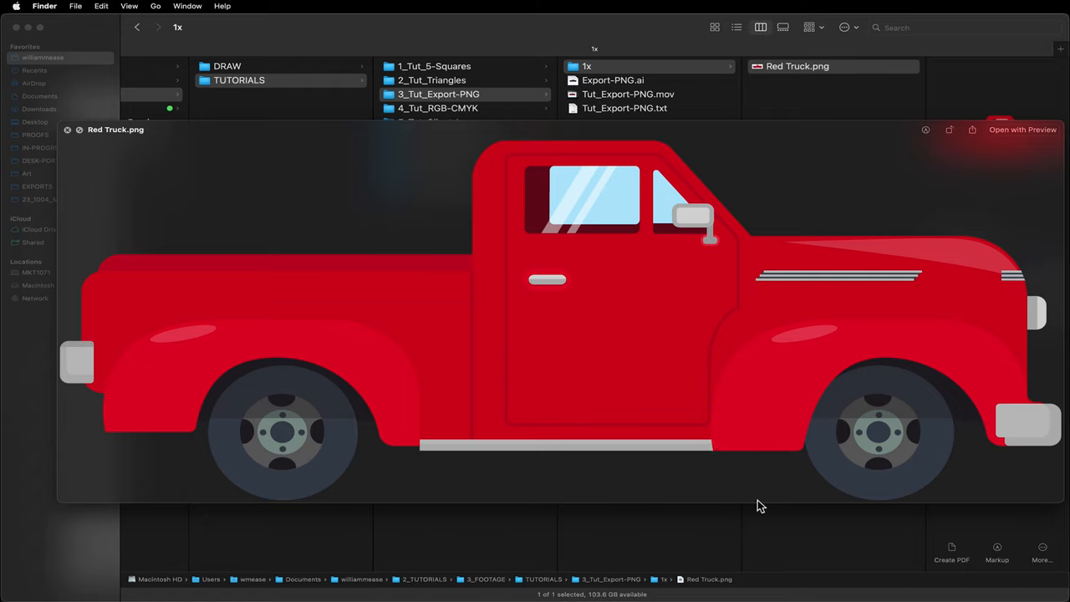
mouse_move(728, 502)
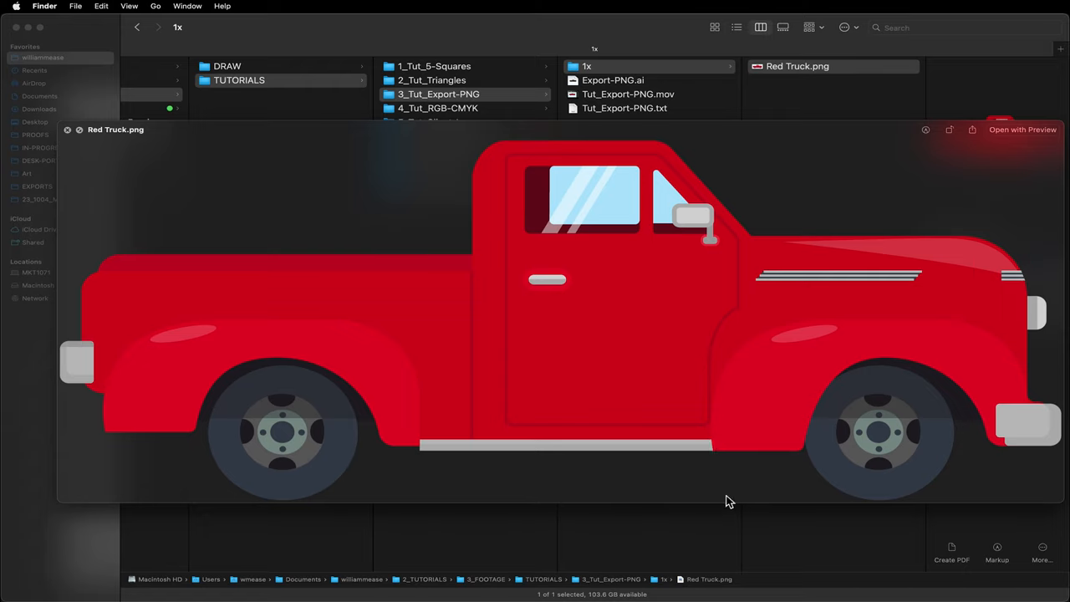